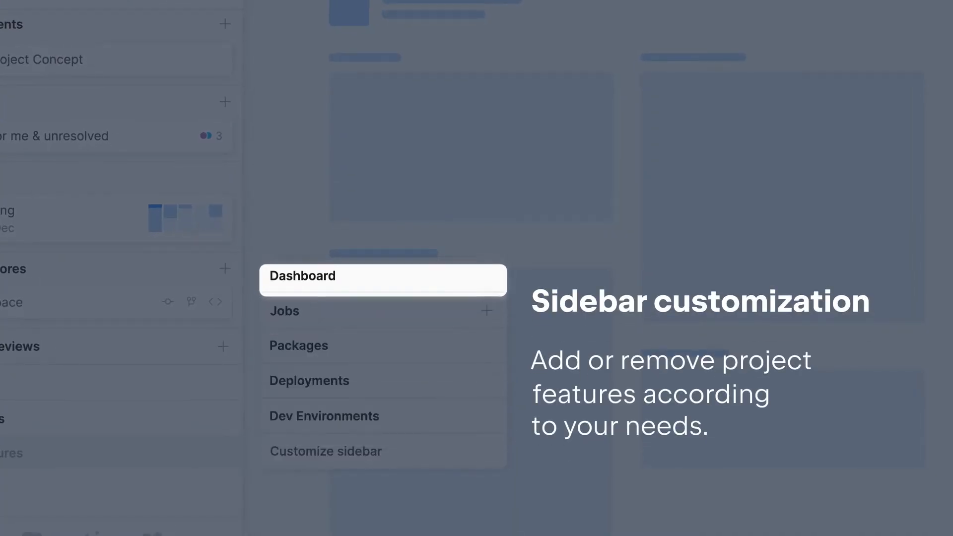
mouse_move(326, 450)
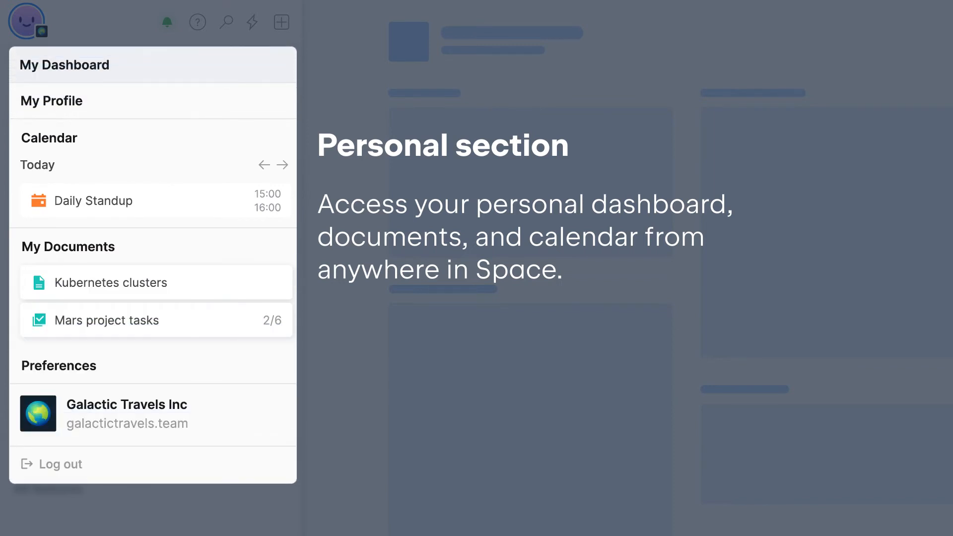
mouse_move(27, 23)
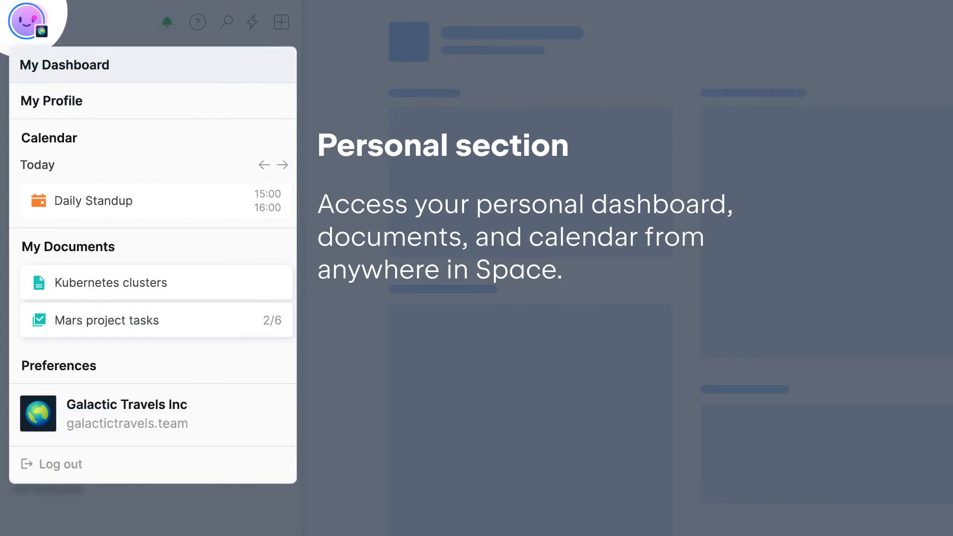